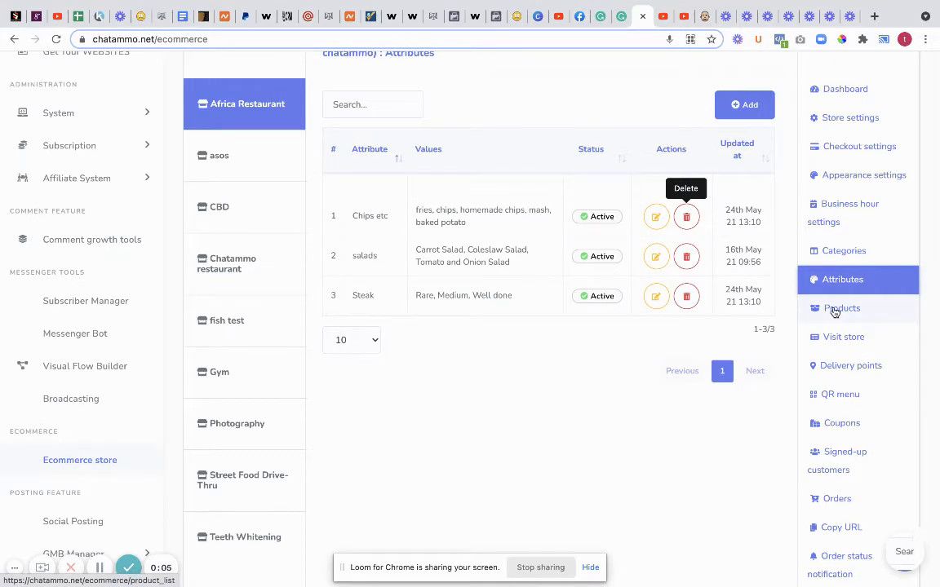
Show the Africa Restaurant product list and preview the options for Eba with Stock Fish
left_click(842, 306)
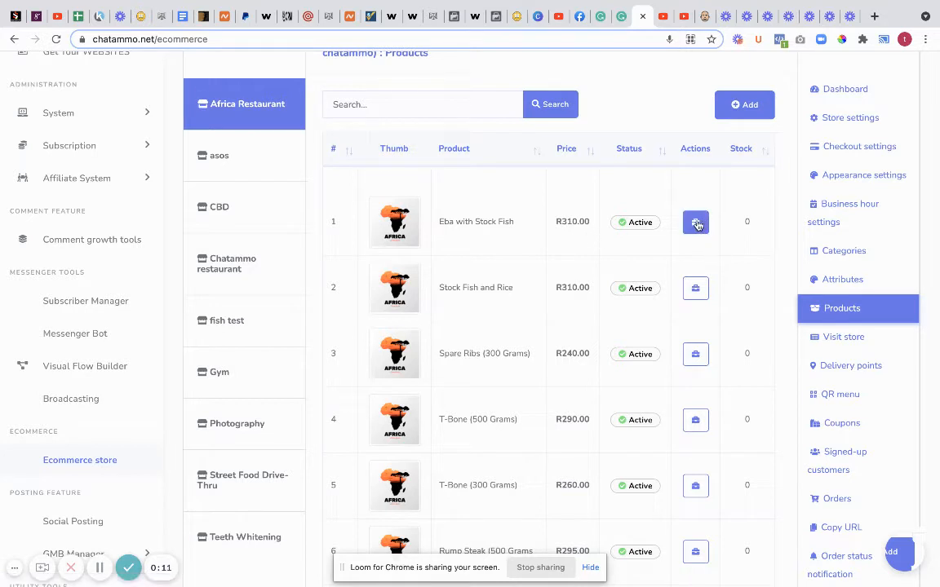
left_click(695, 222)
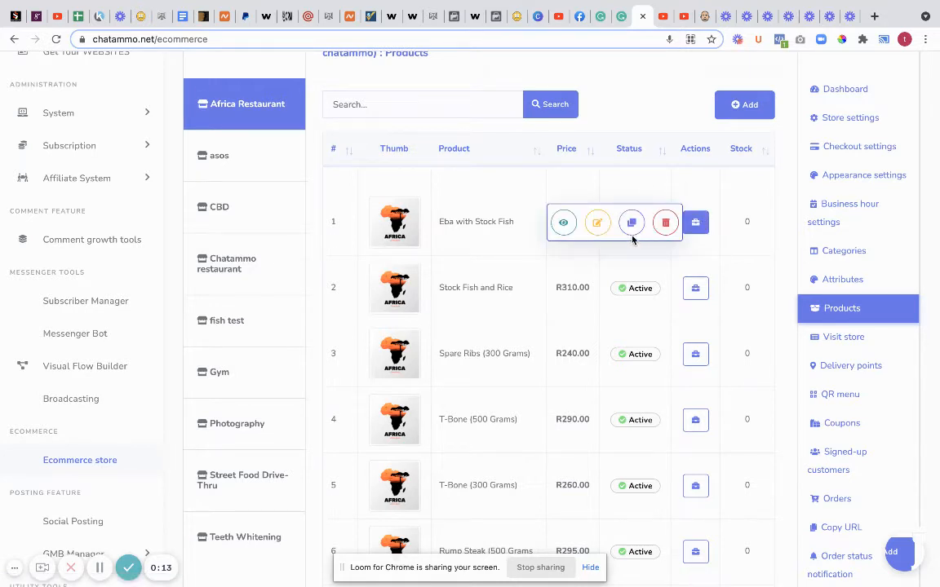
mouse_move(563, 222)
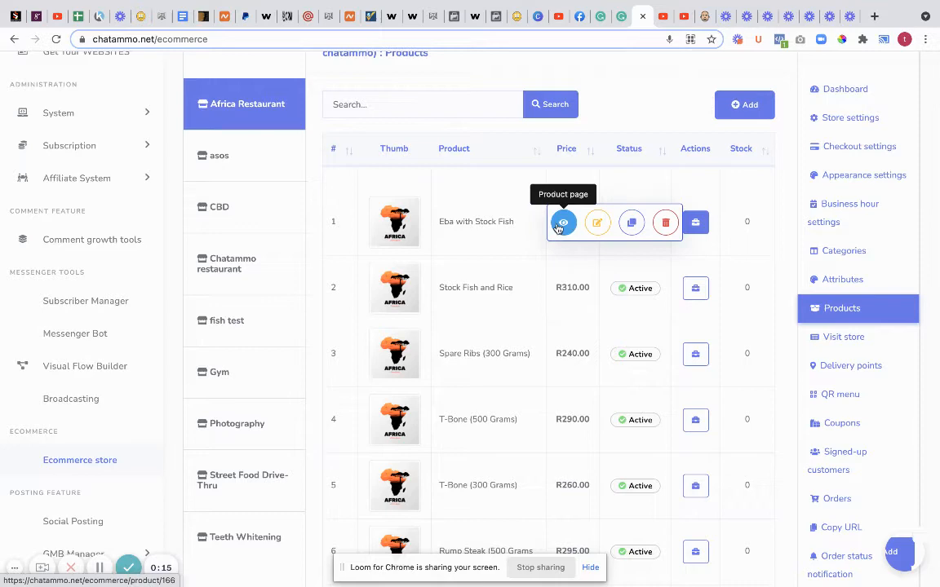
mouse_move(666, 222)
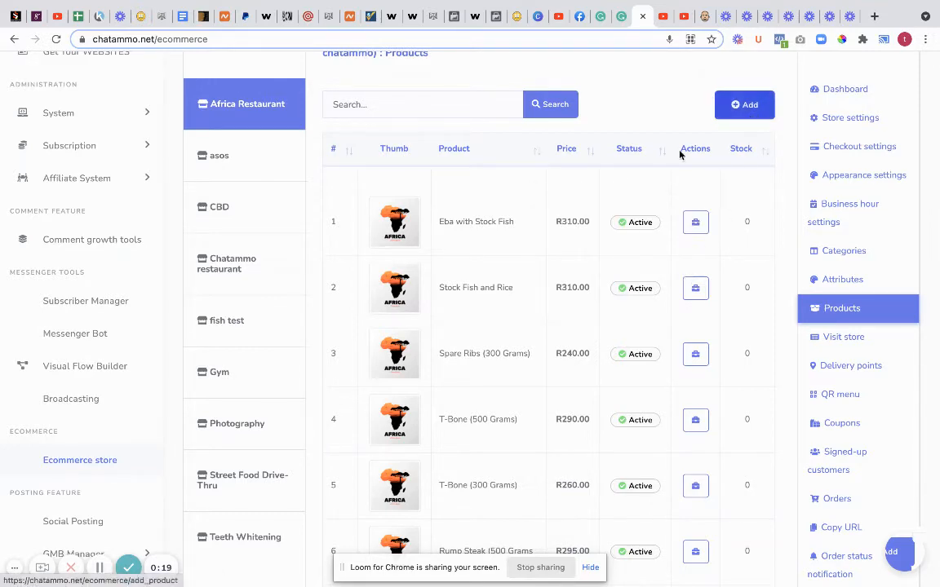
Add a new Africa Restaurant product and name it 'T-bone steak'
scroll("up", 3)
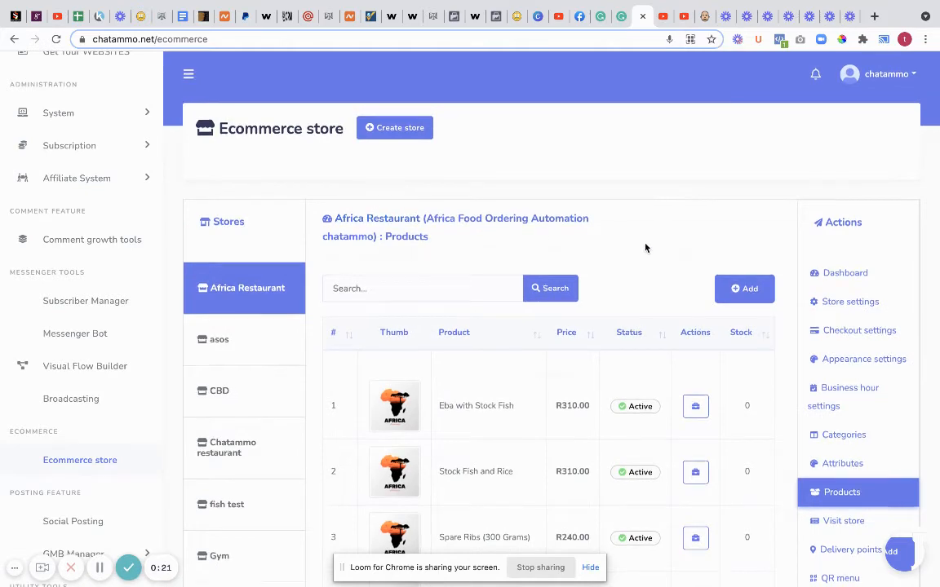
scroll("down", 3)
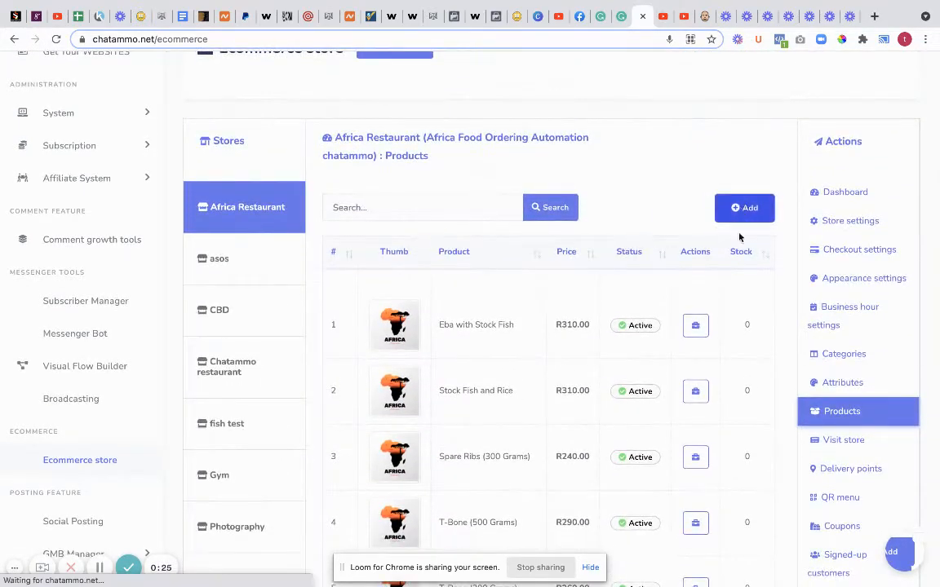
left_click(744, 208)
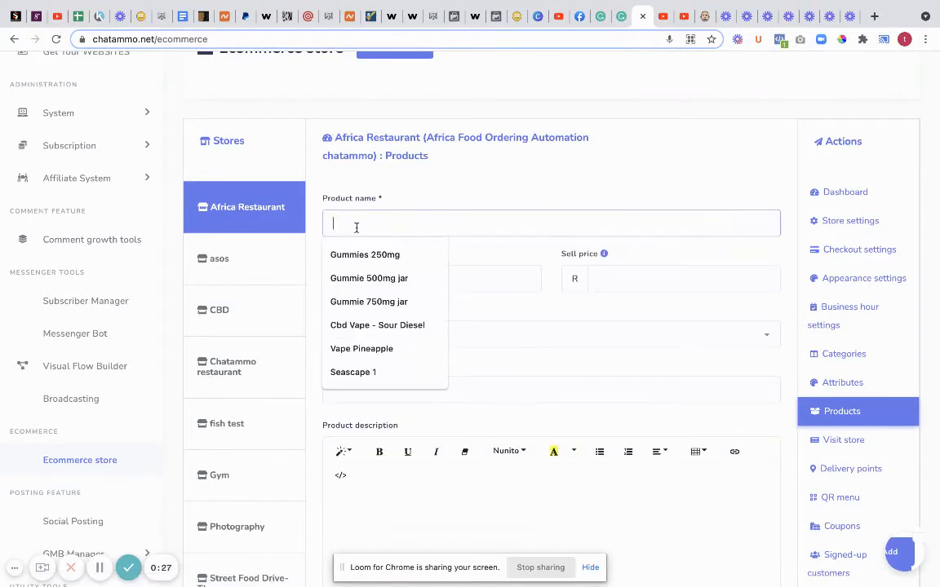
mouse_move(398, 221)
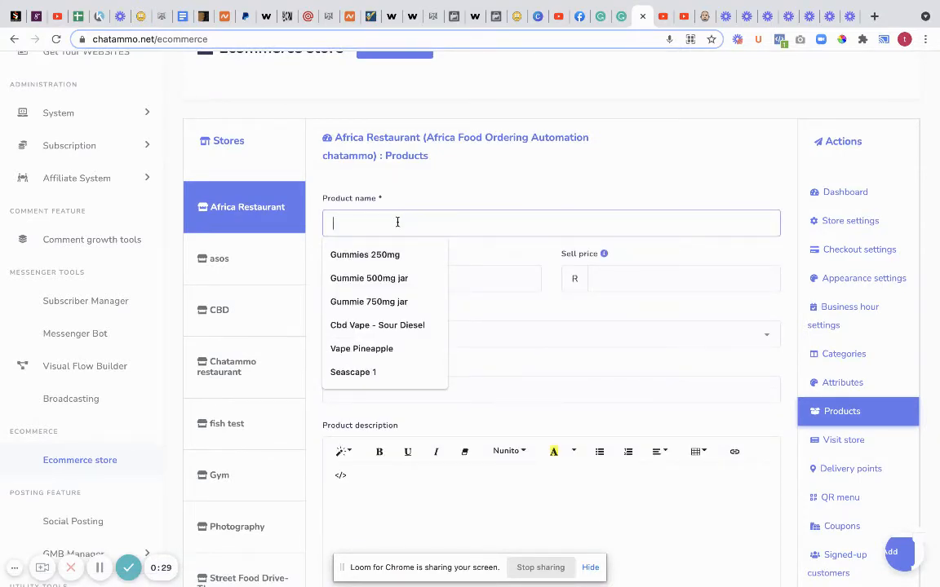
type("Steak")
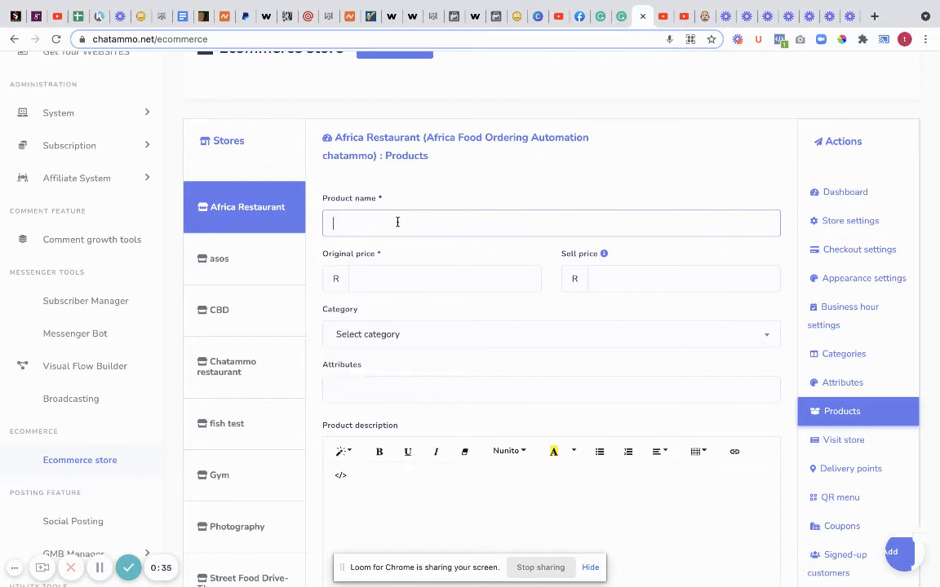
type("Tbone")
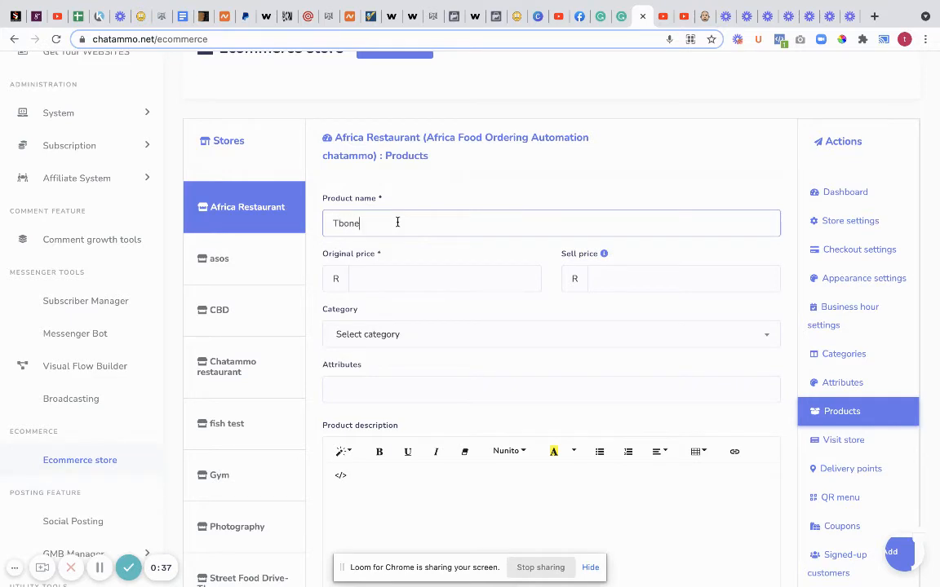
type("steak")
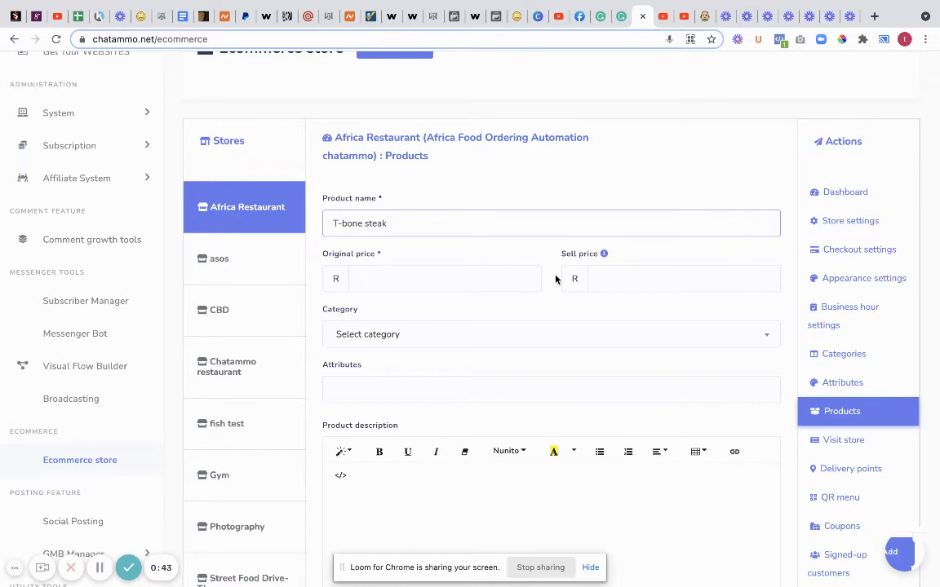
Enter an original price of 225 and a sell price of 195 for the steak
left_click(444, 277)
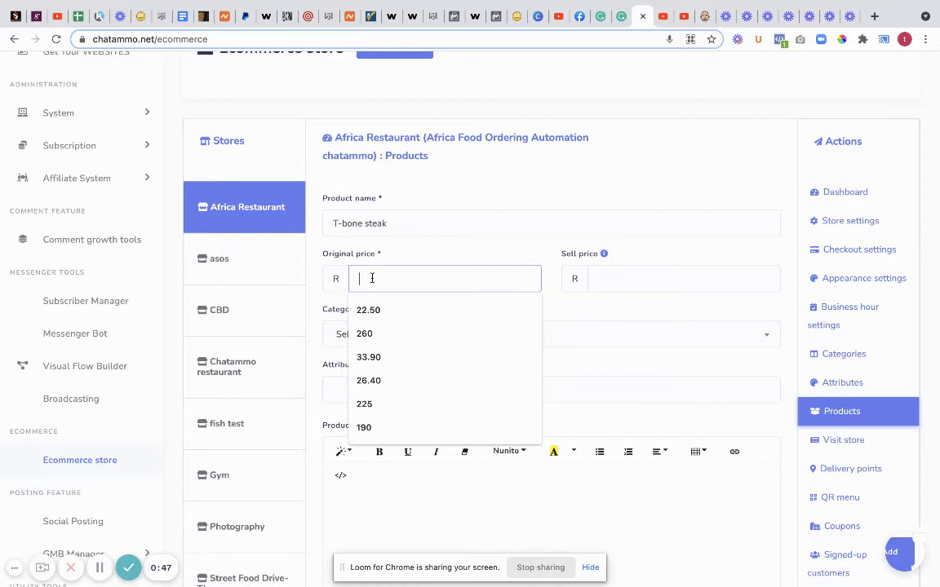
left_click(364, 405)
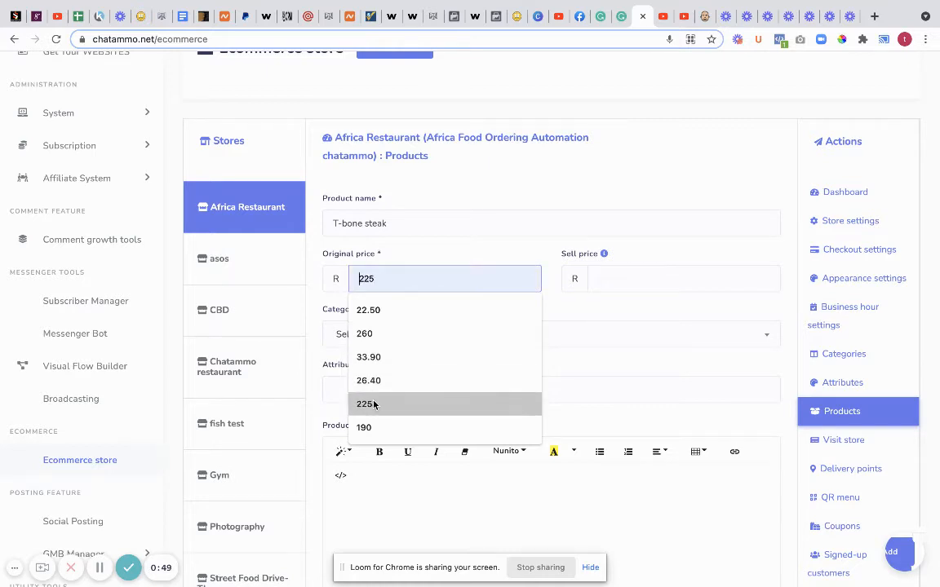
left_click(684, 277)
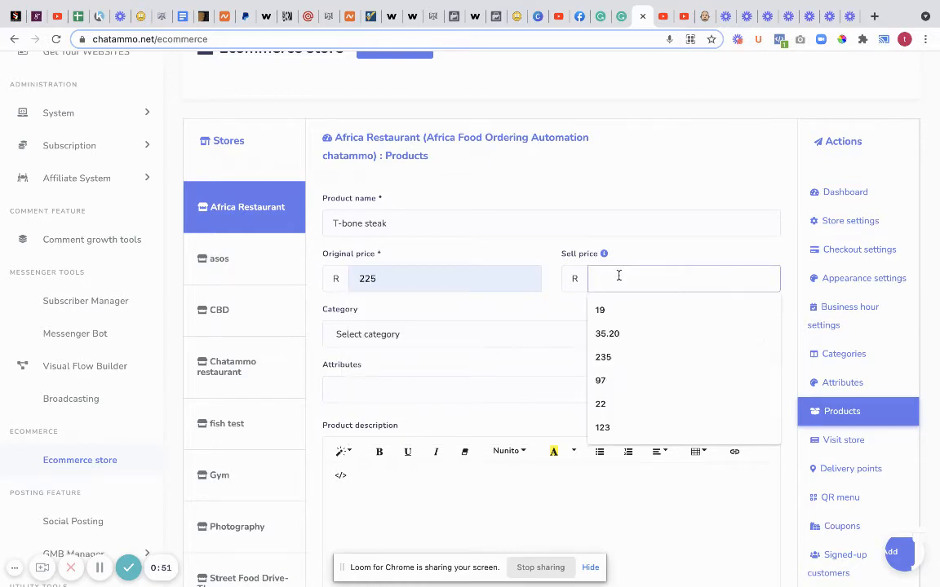
type("1")
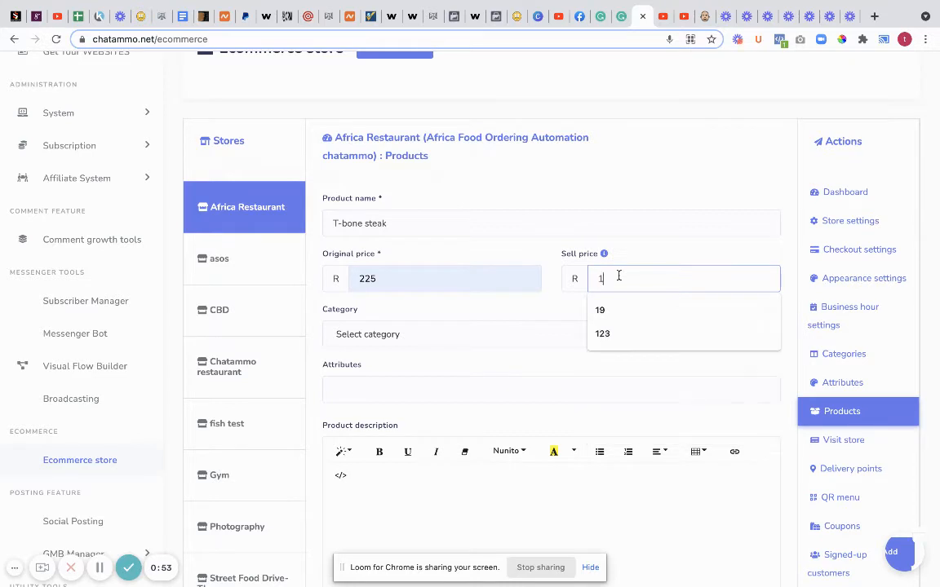
type("95")
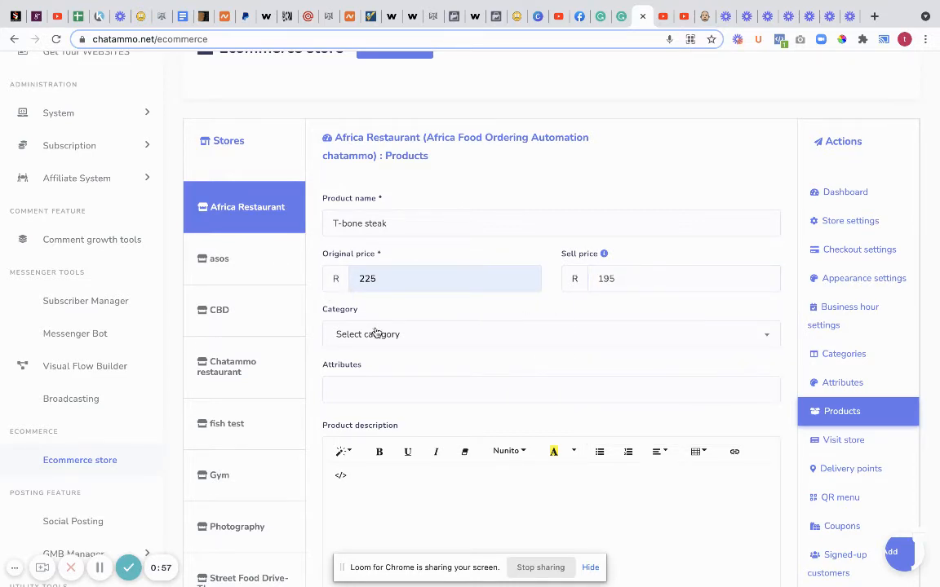
Choose Hombaze Favourites as the T-bone steak's category
left_click(551, 333)
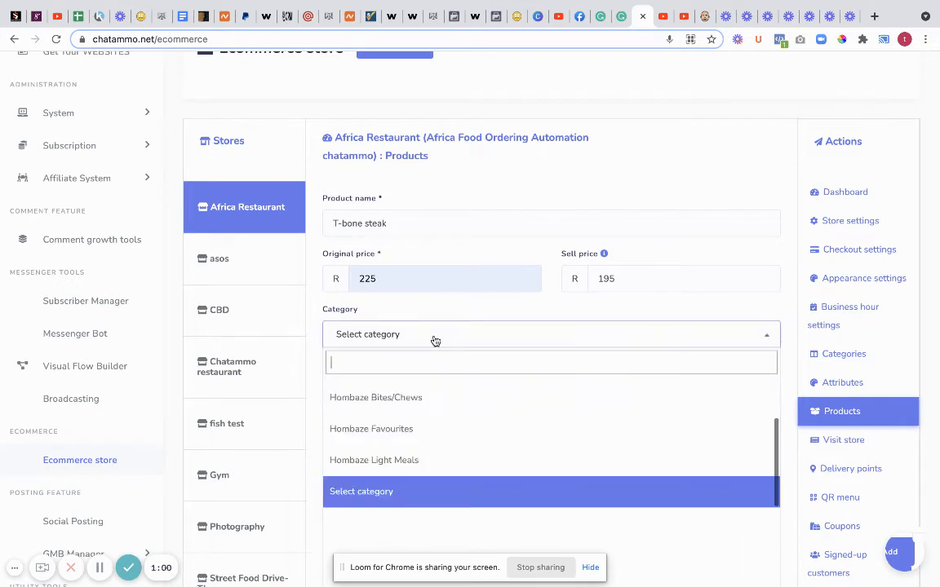
mouse_move(463, 428)
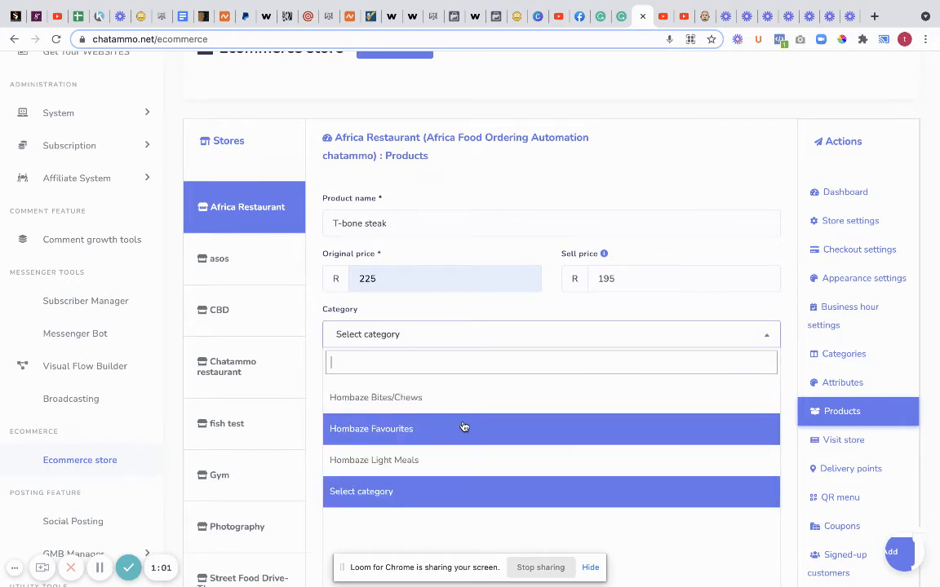
scroll("up", 3)
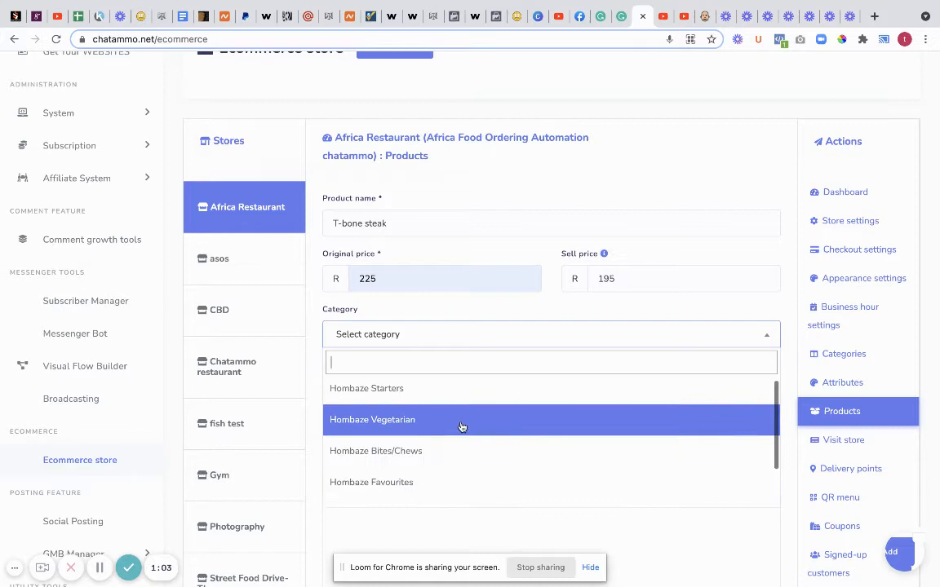
left_click(372, 483)
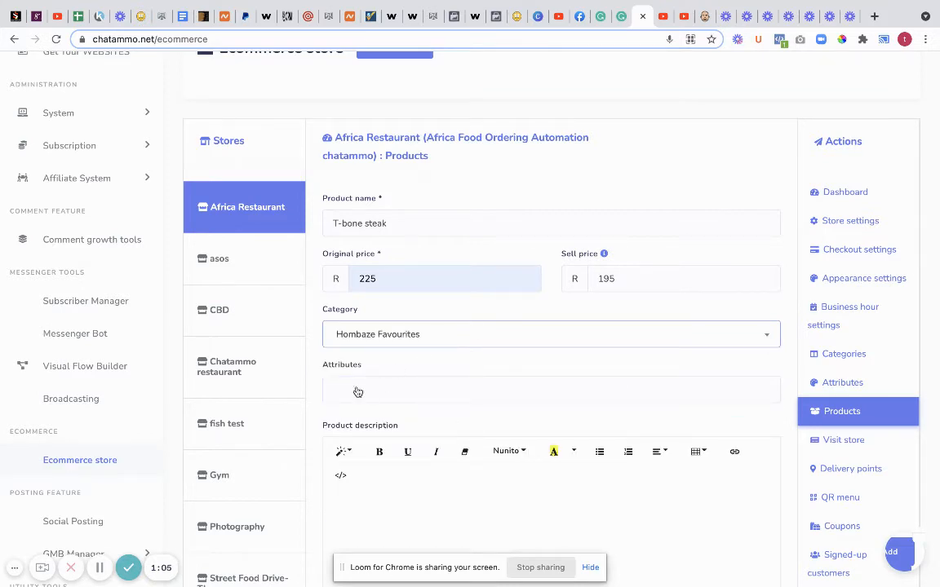
left_click(551, 390)
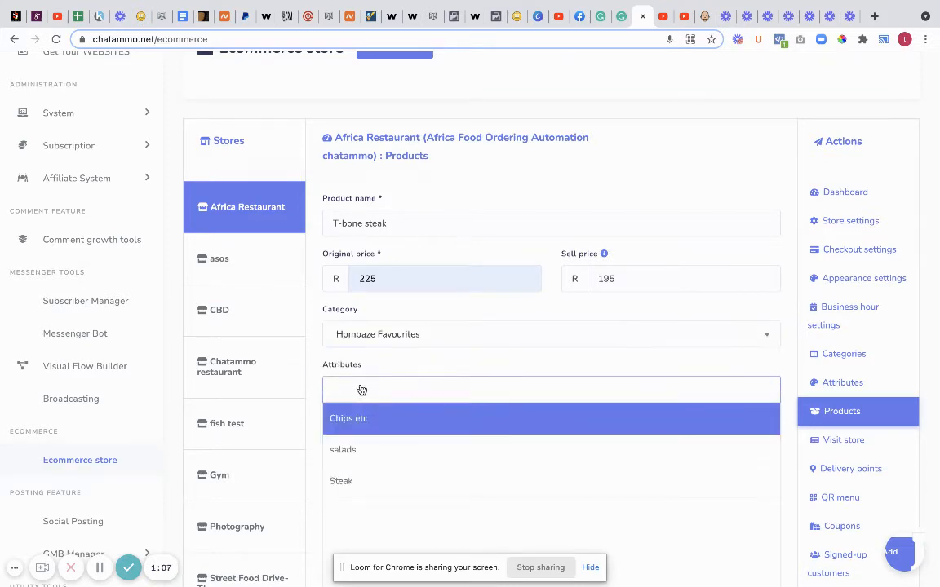
Attach Chips etc with homemade chips +10, mash +15 and baked potato +20
left_click(350, 418)
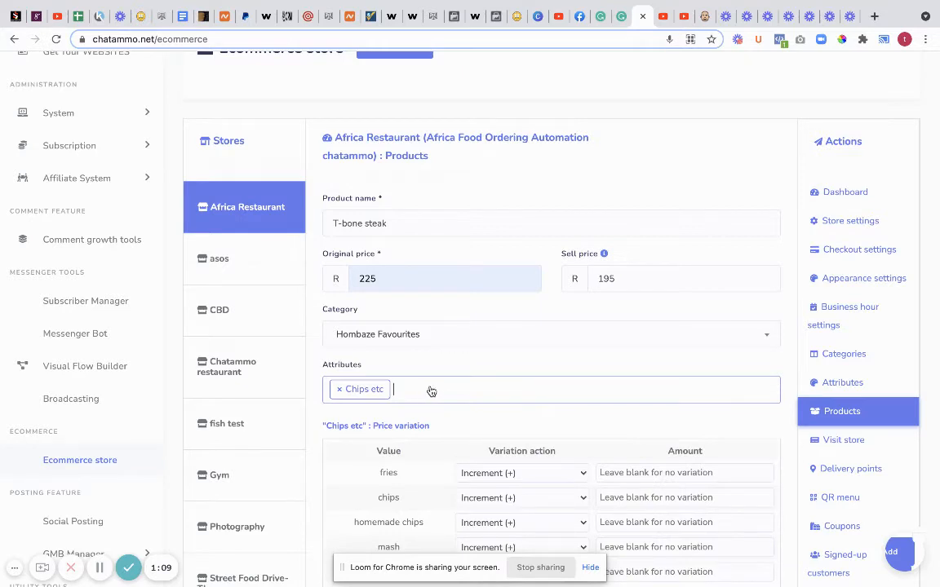
scroll("down", 3)
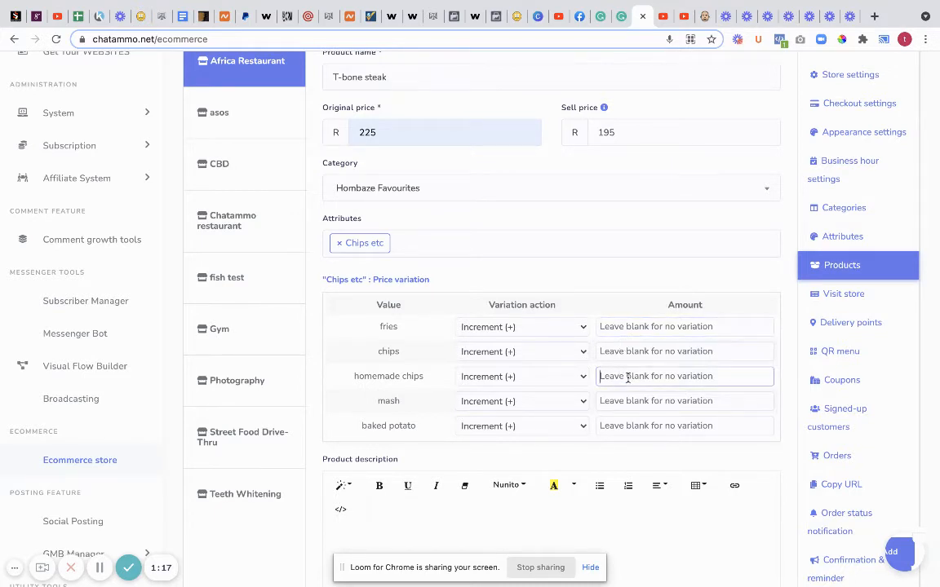
type("1")
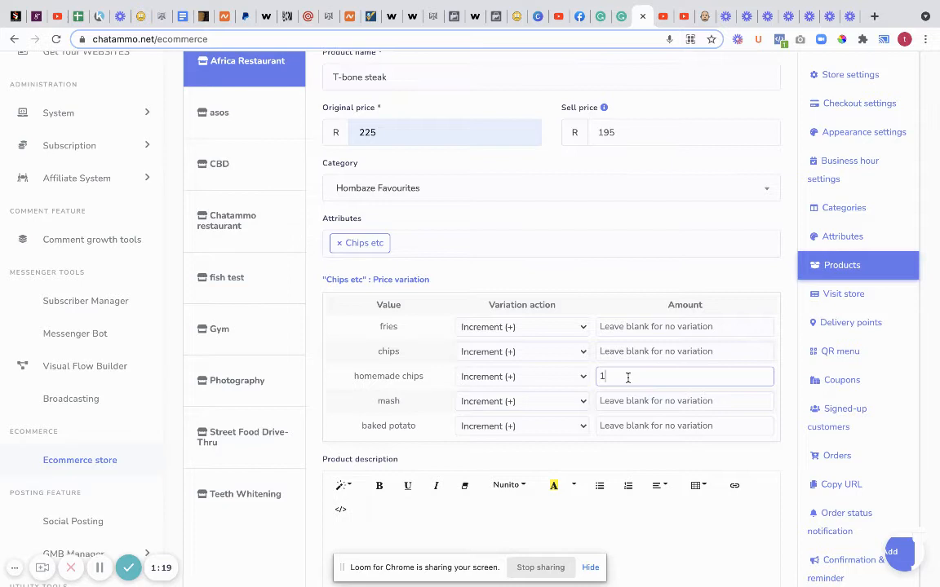
type("0")
left_click(683, 402)
type("15")
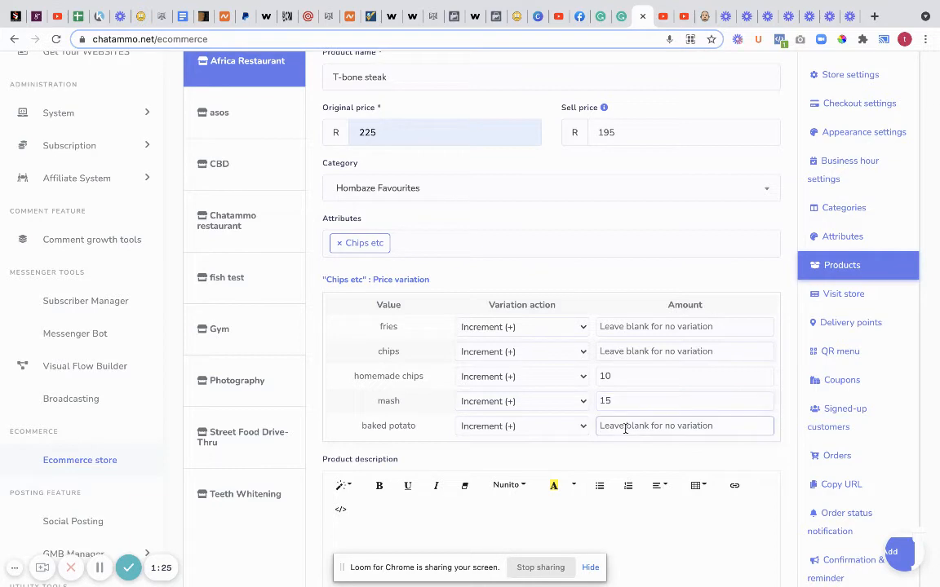
type("20")
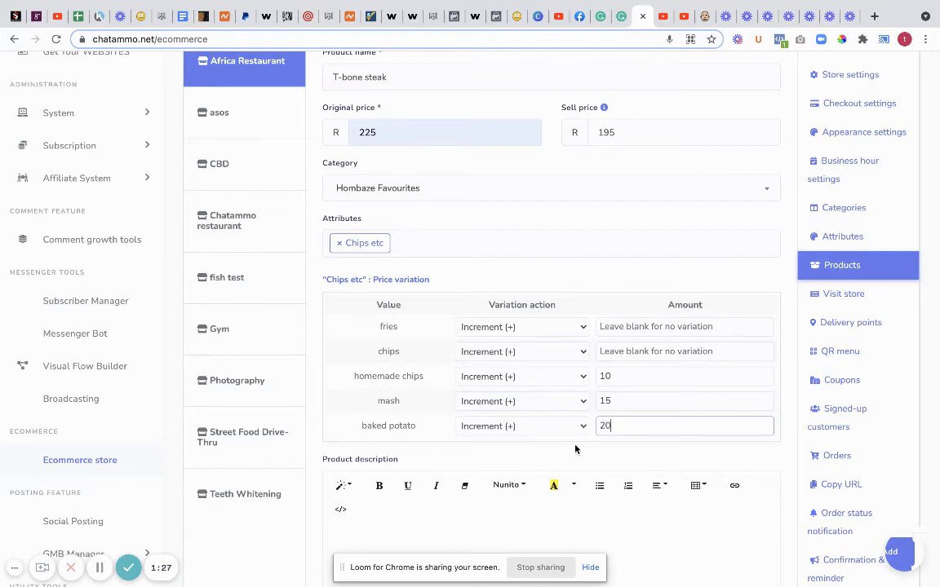
scroll("down", 3)
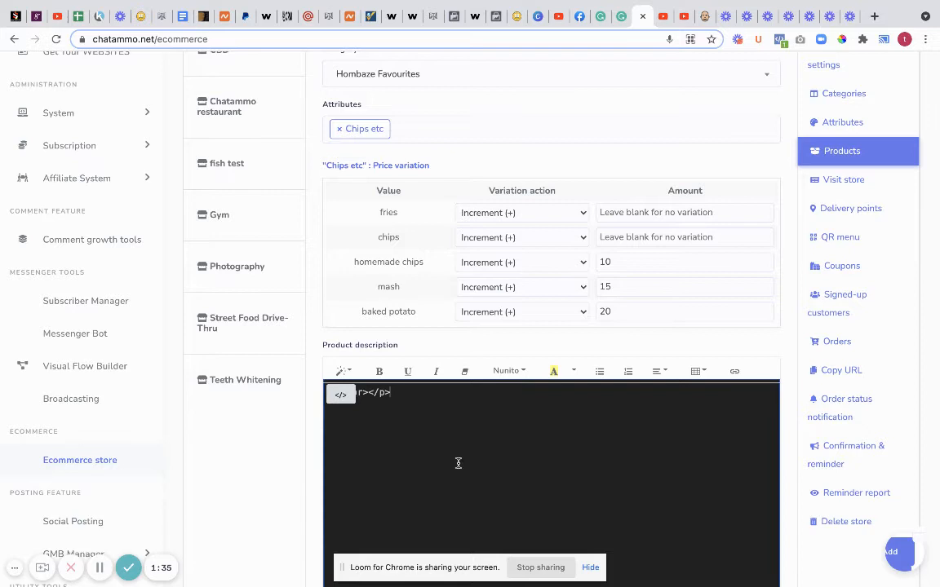
scroll("down", 3)
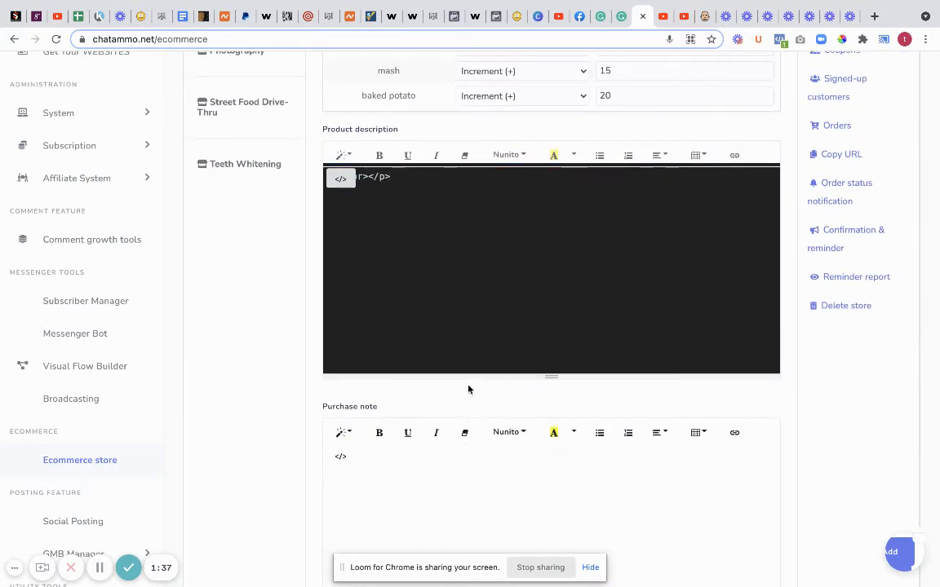
scroll("down", 3)
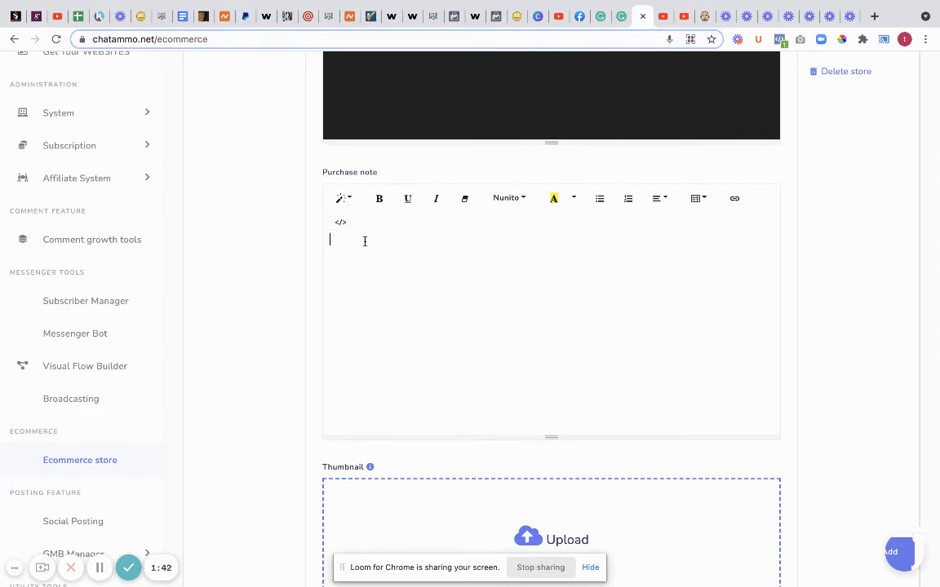
scroll("up", 3)
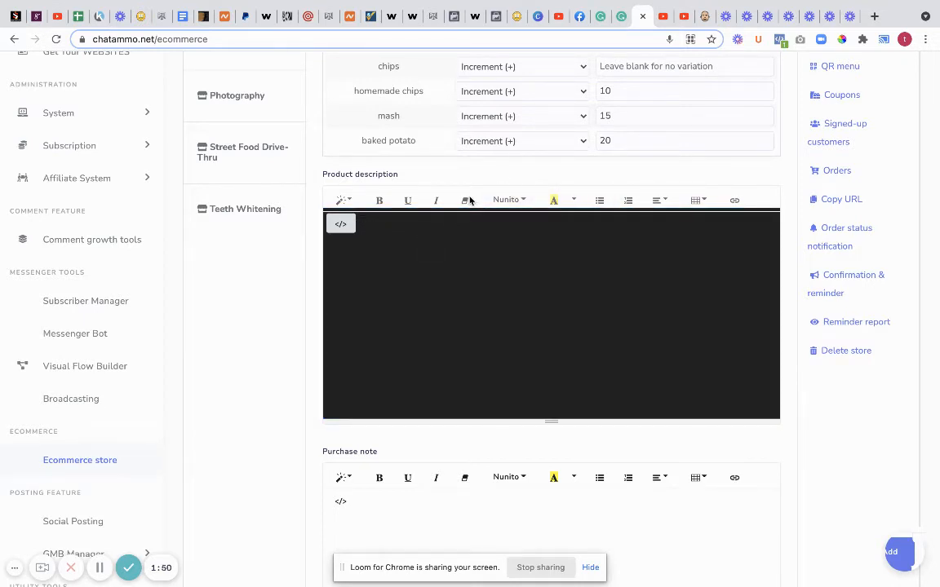
scroll("down", 3)
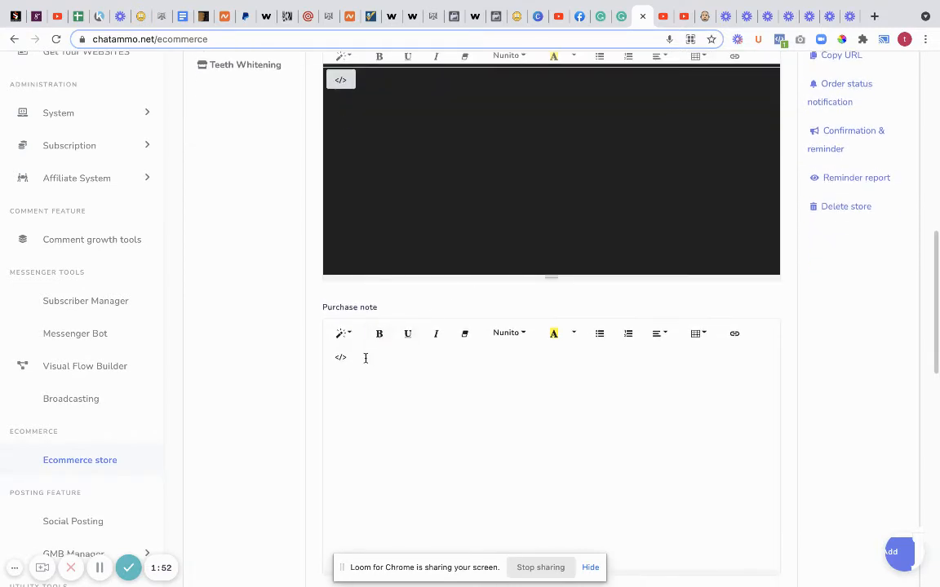
Enter a stock quantity of 12 and raise it to 19 items in stock
scroll("down", 3)
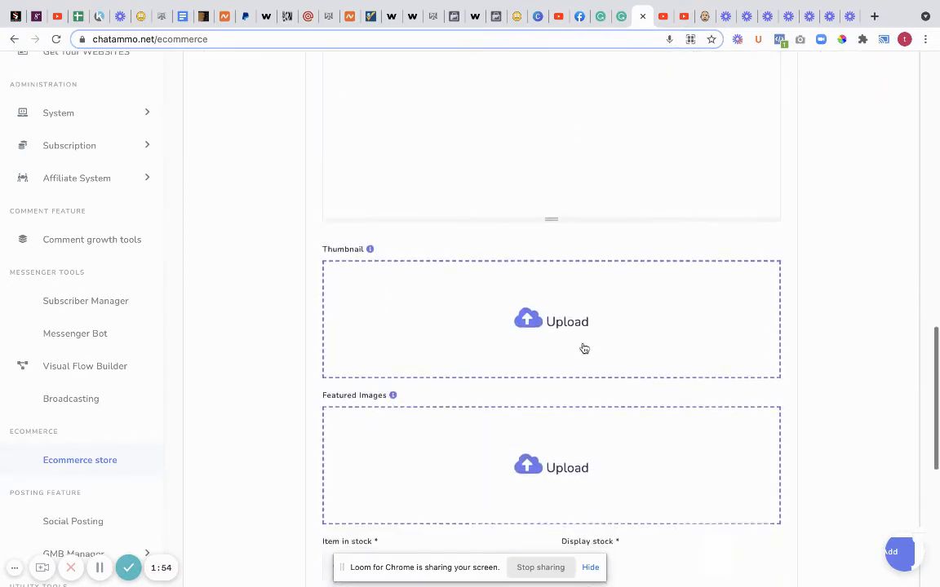
scroll("down", 3)
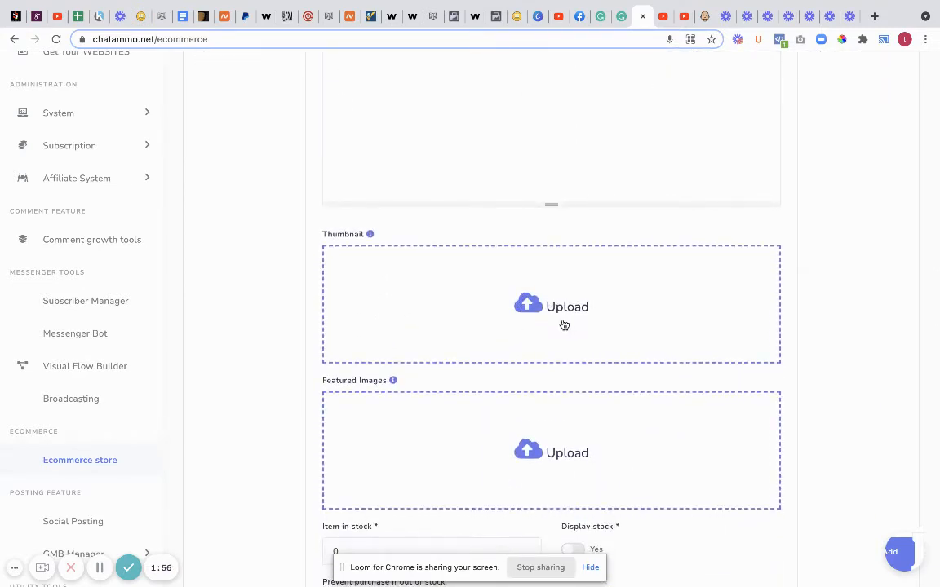
scroll("down", 3)
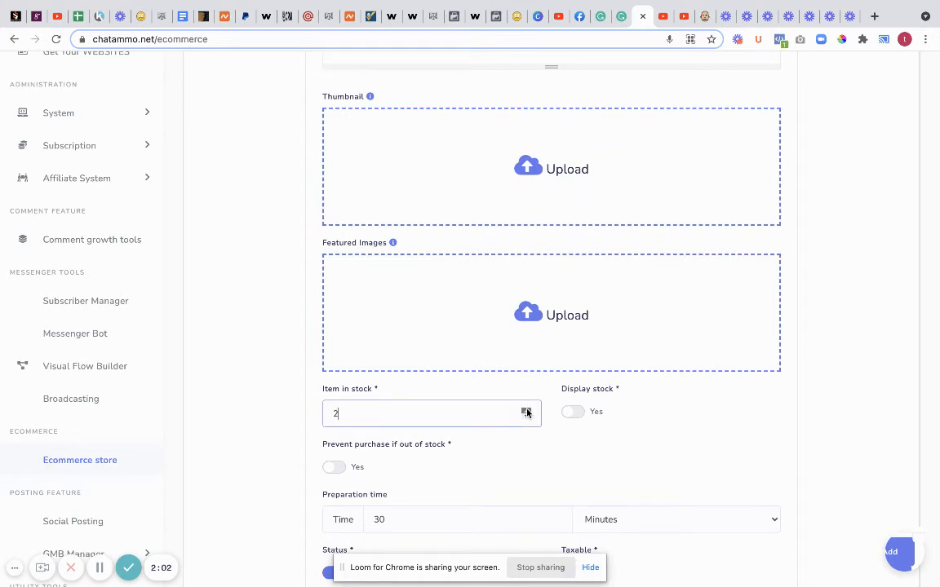
type("12")
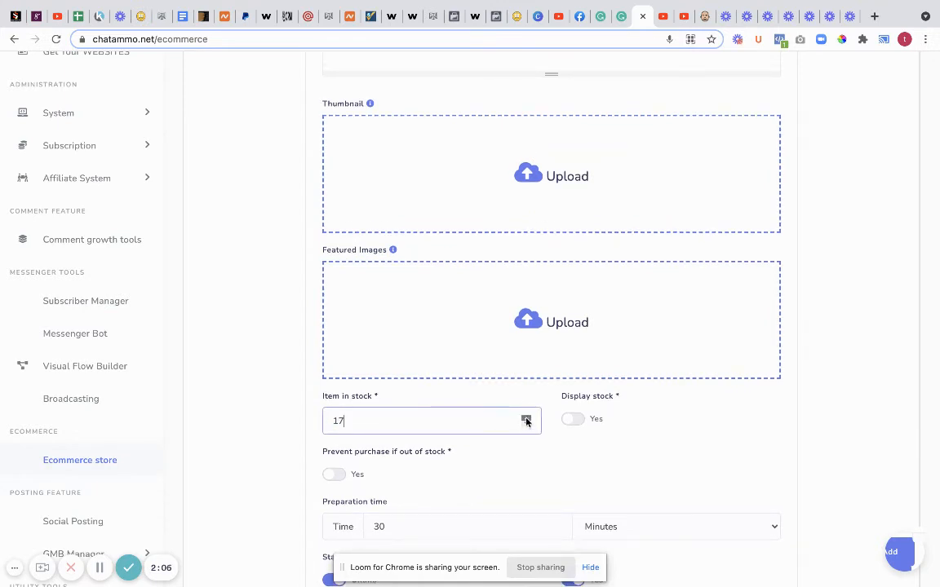
left_click(525, 416)
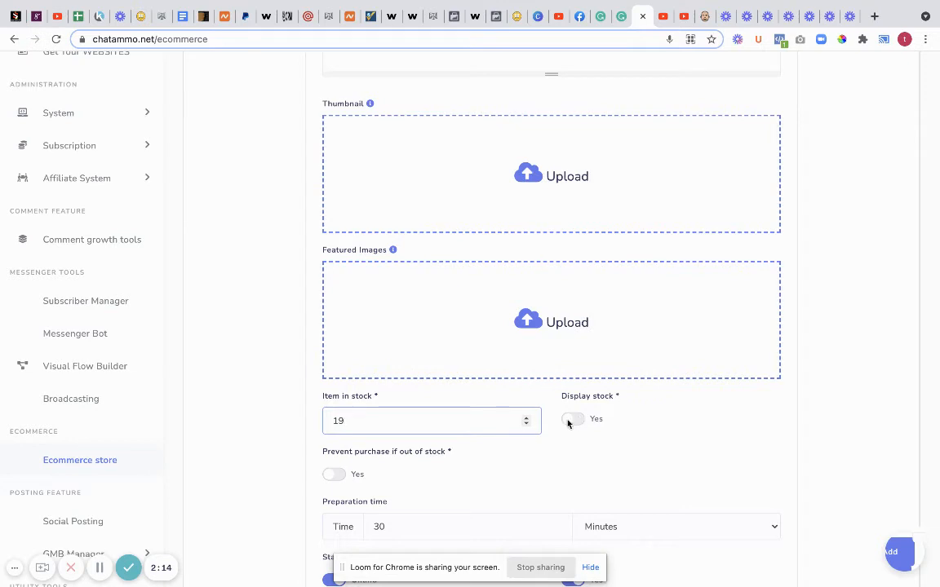
mouse_move(398, 421)
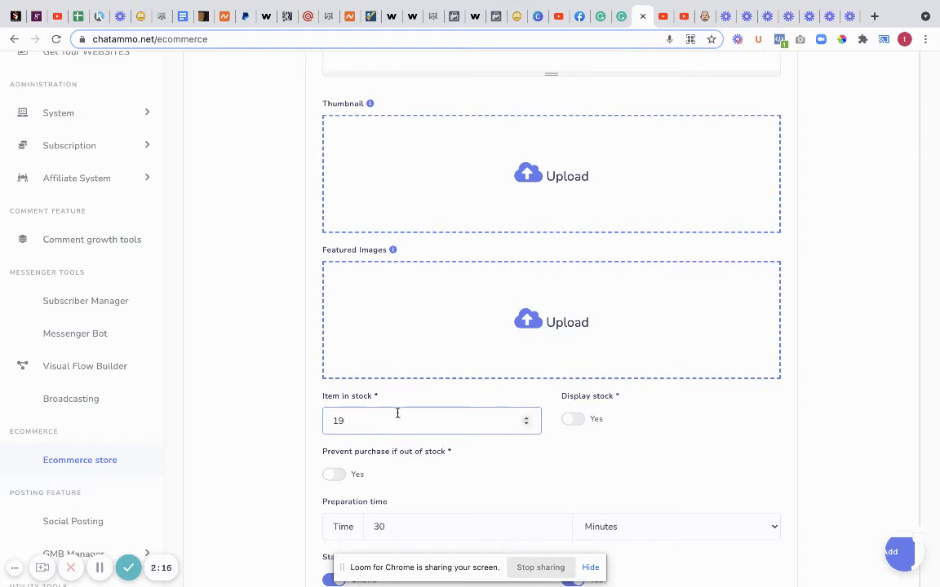
scroll("down", 3)
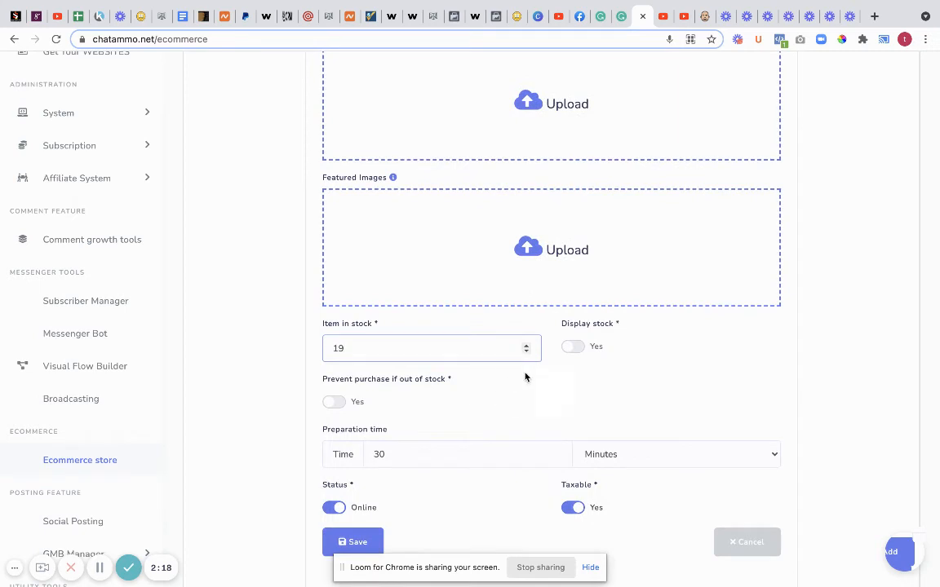
mouse_move(373, 416)
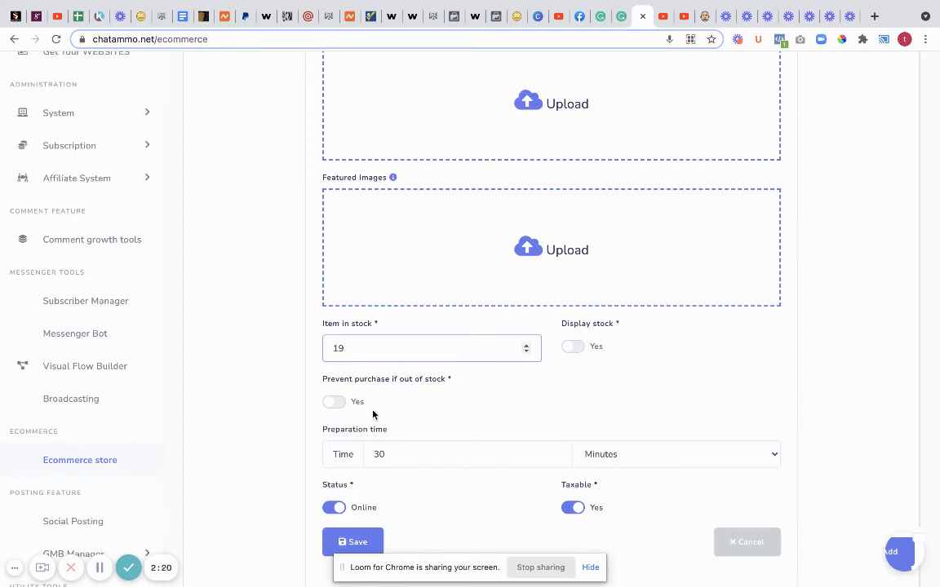
Prevent out-of-stock purchases, set 45 minutes' preparation and switch Taxable off
left_click(333, 401)
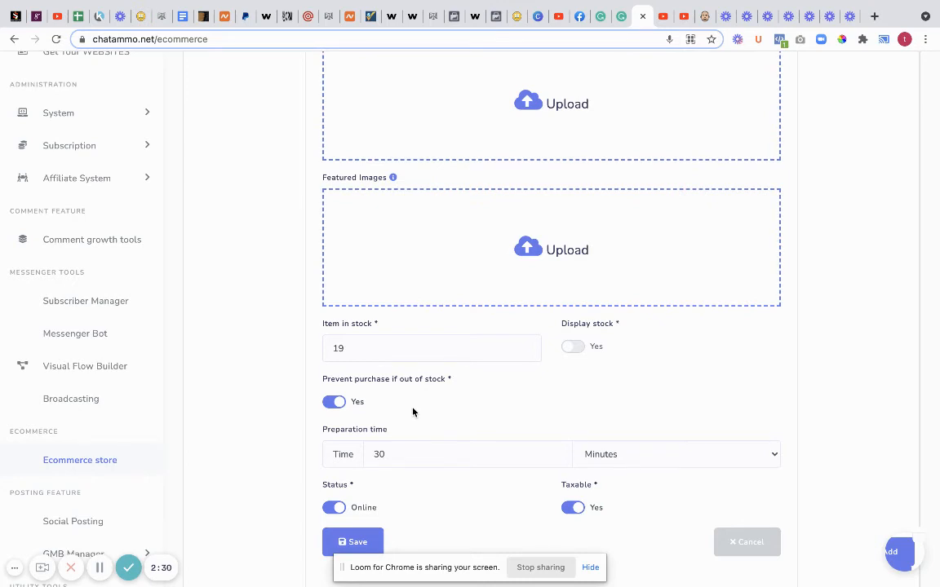
mouse_move(634, 470)
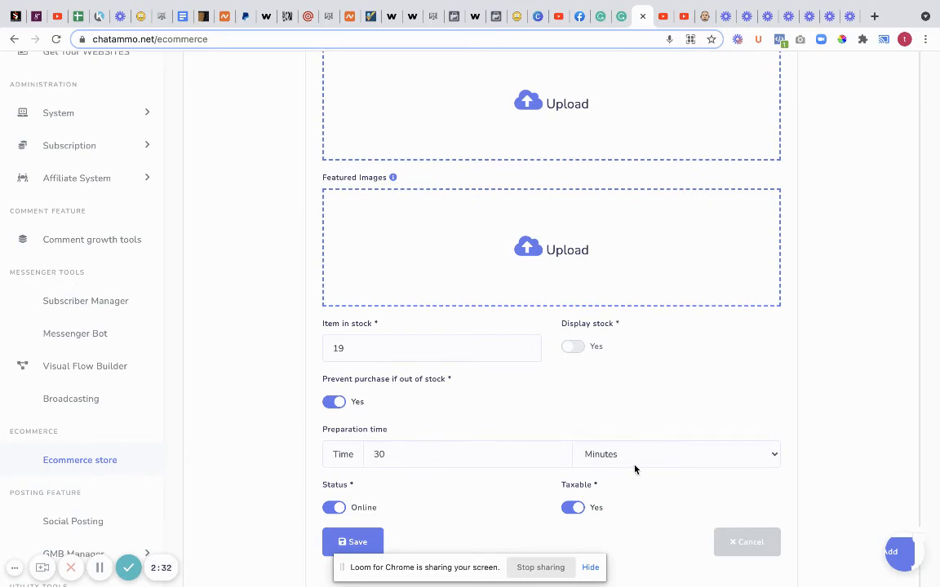
left_click(467, 454)
type("4")
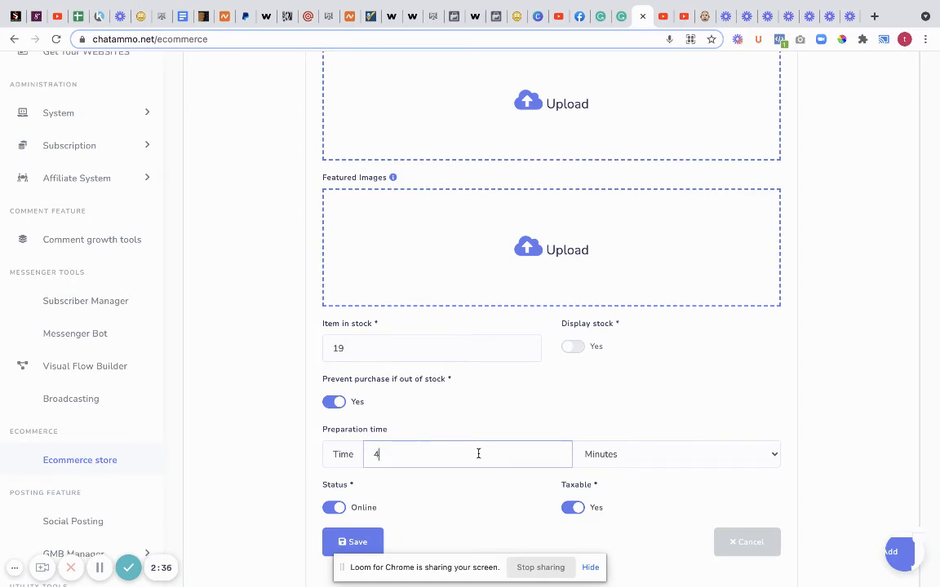
type("5")
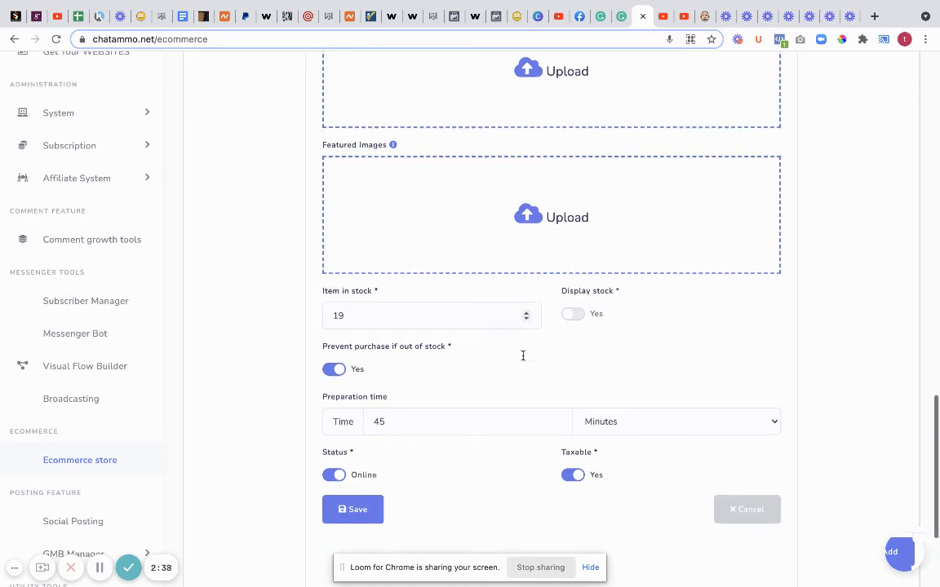
scroll("down", 3)
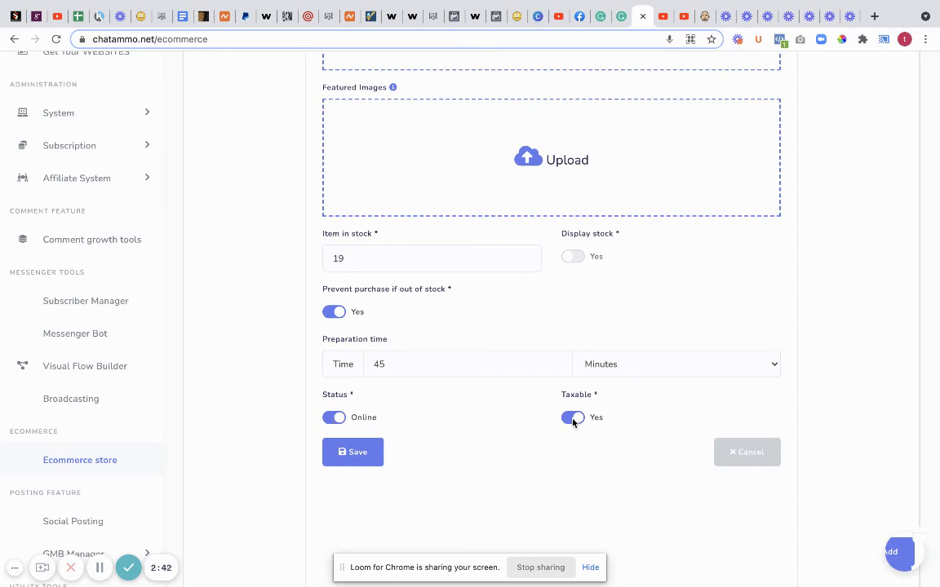
left_click(573, 418)
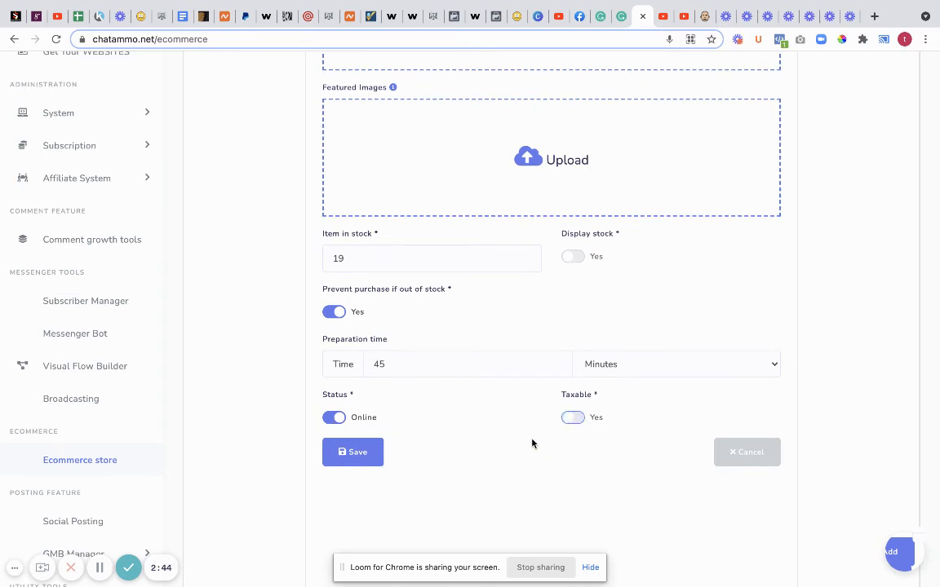
scroll("up", 3)
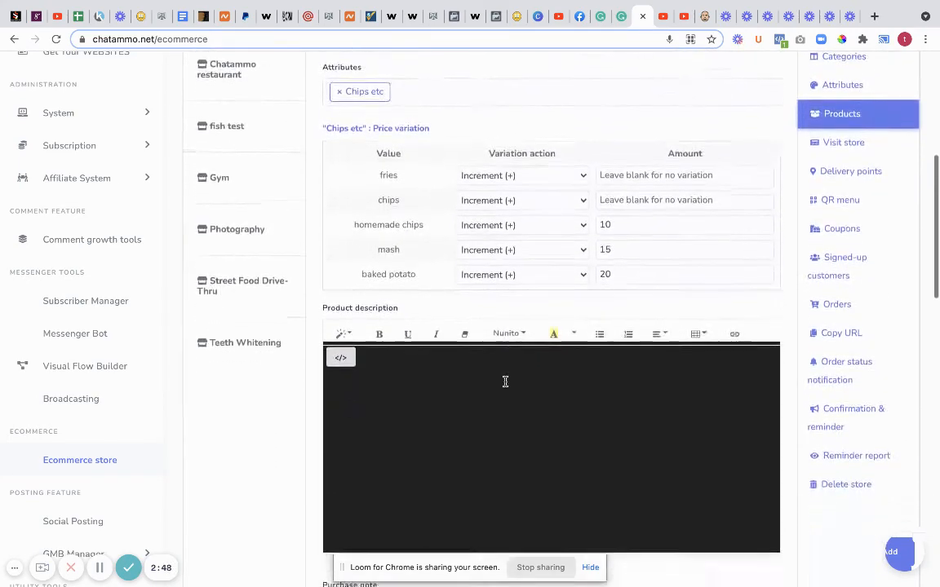
Attach the Steak attribute, leaving Rare, Medium and Well done at no price change
scroll("up", 3)
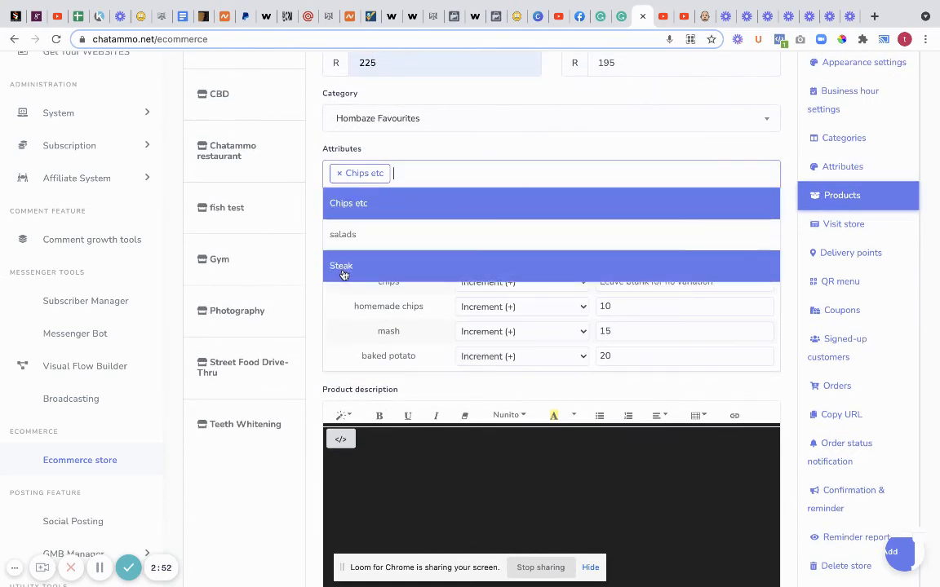
left_click(341, 264)
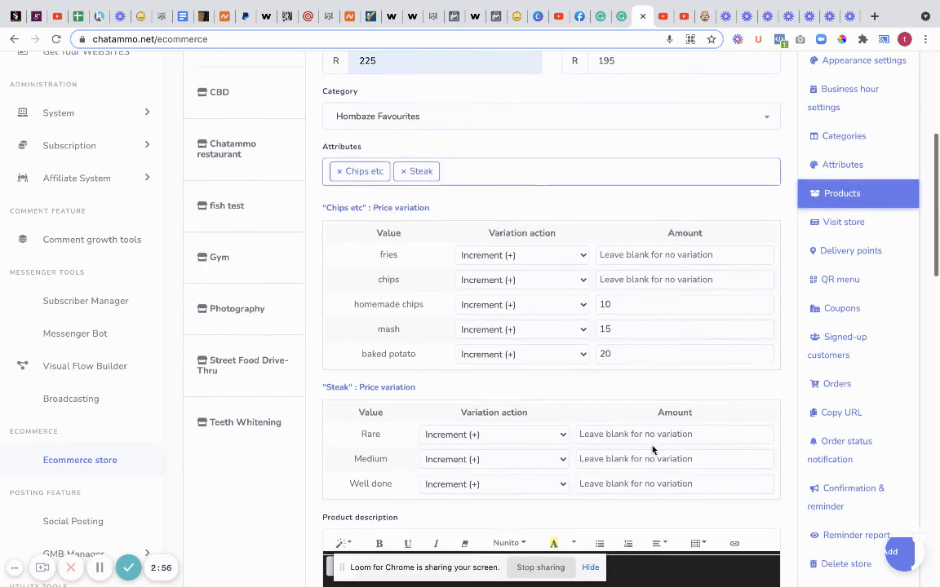
scroll("down", 3)
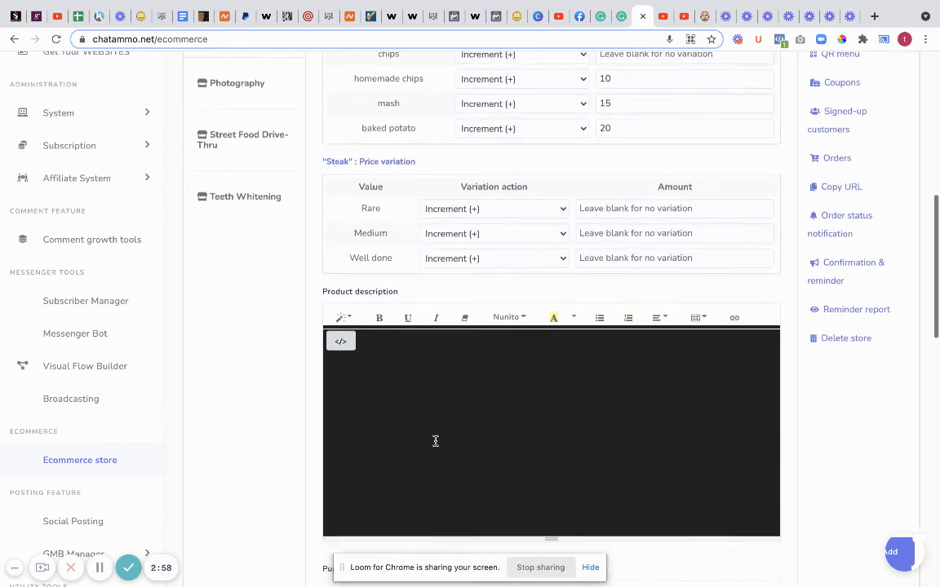
scroll("down", 3)
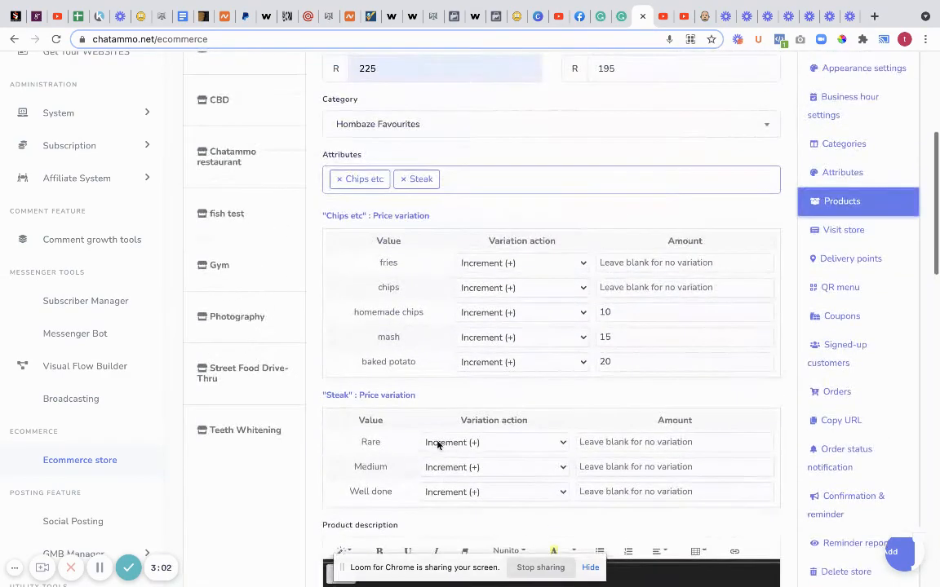
scroll("down", 3)
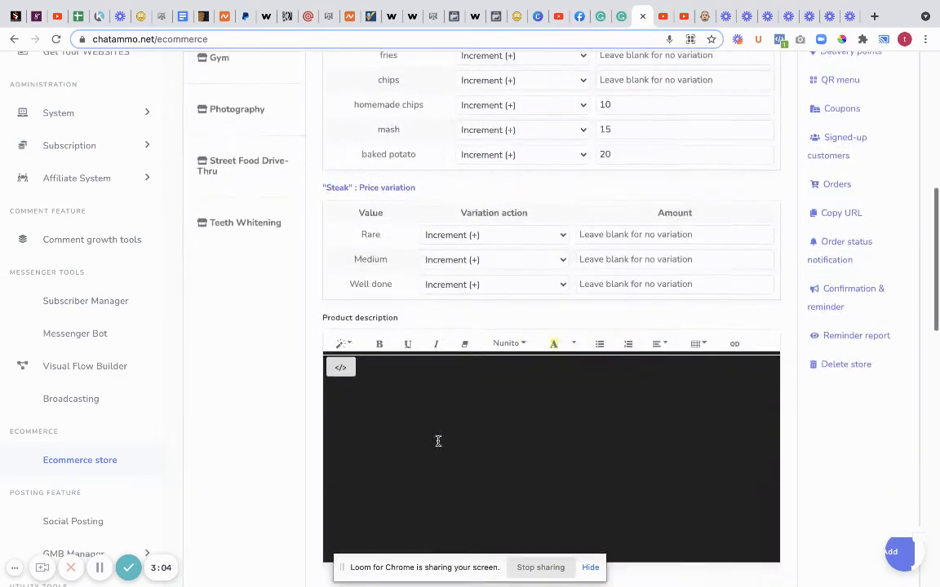
scroll("up", 3)
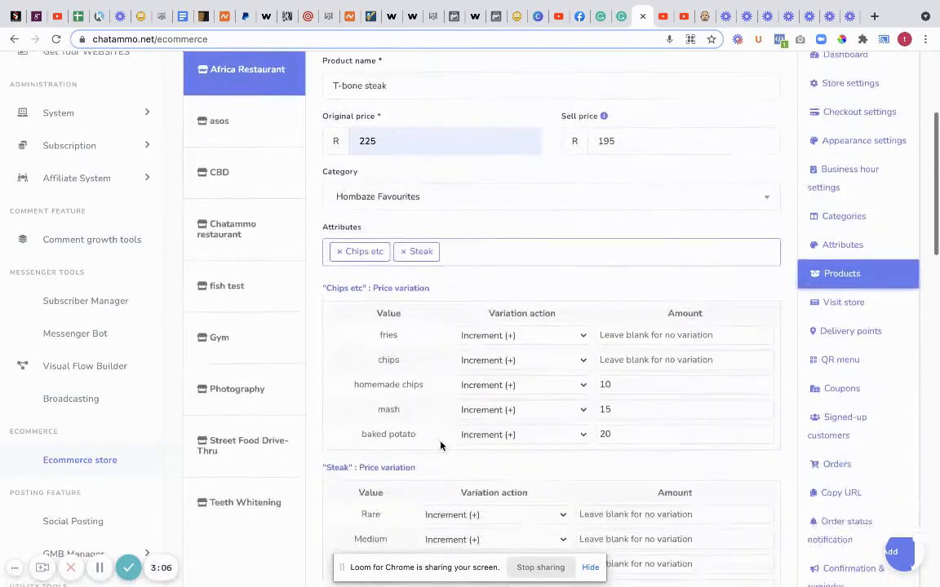
scroll("down", 3)
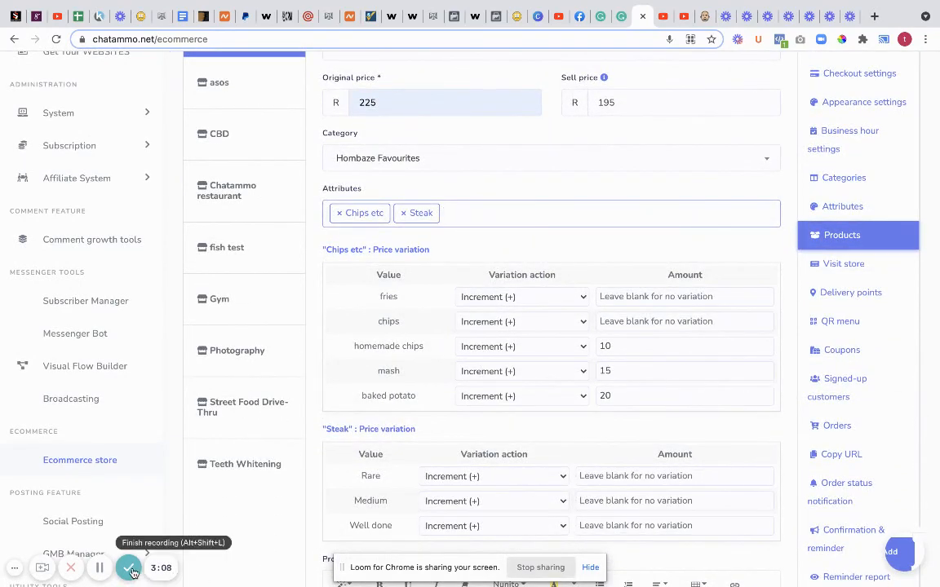